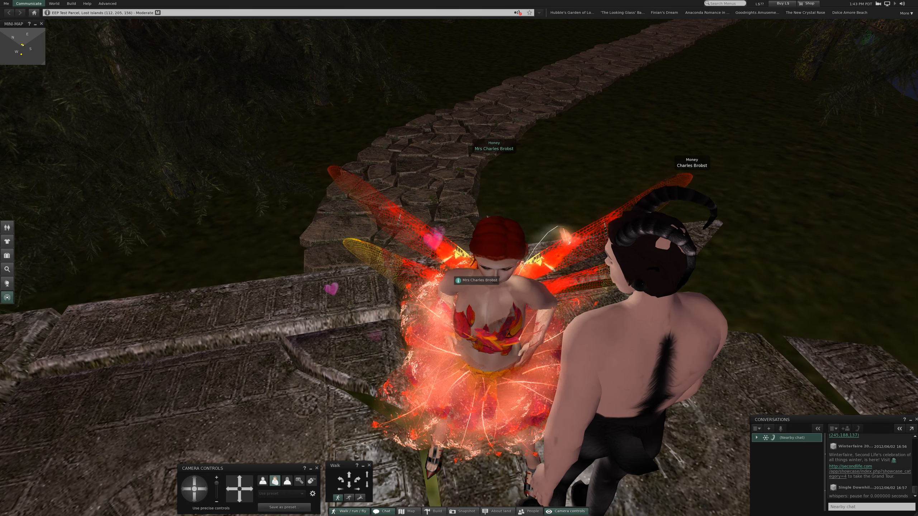
- Offer a teleport to the first online friend in the Friends list
{"action": "left_click", "coordinate": [28, 4]}
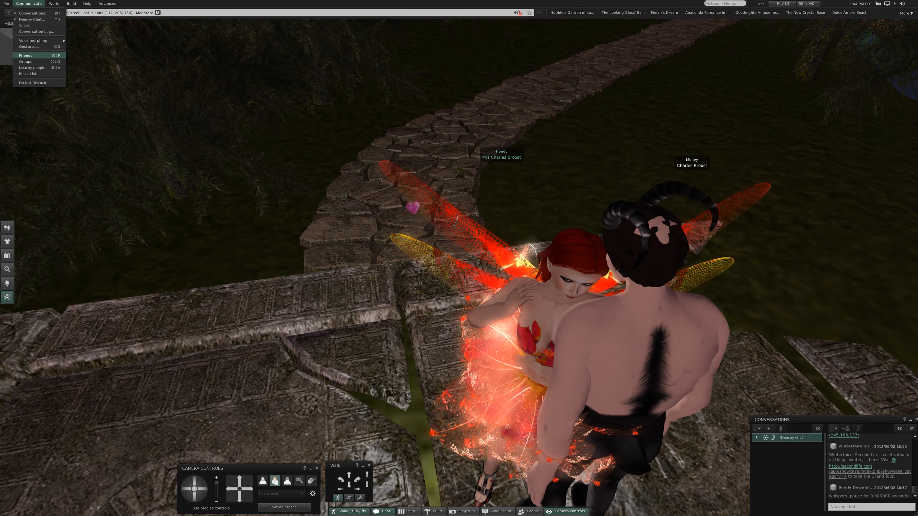
{"action": "left_click", "coordinate": [25, 55]}
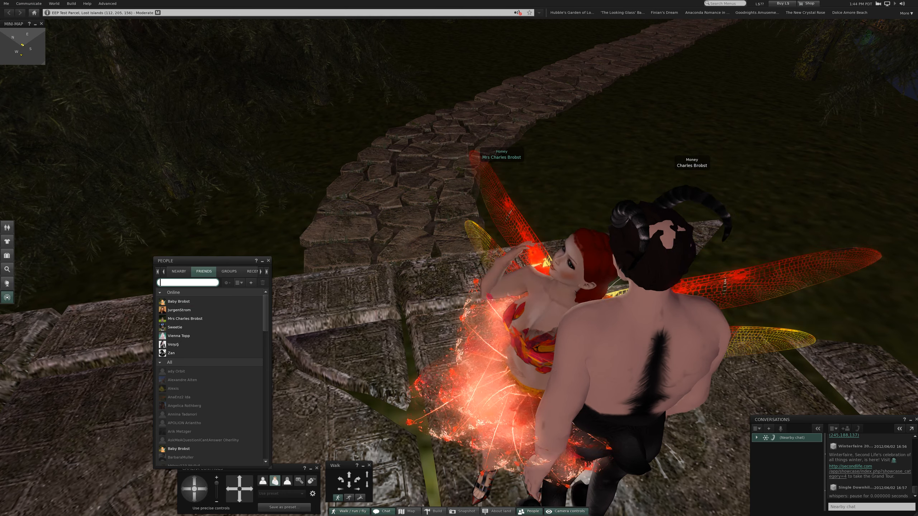
{"action": "right_click", "coordinate": [176, 301]}
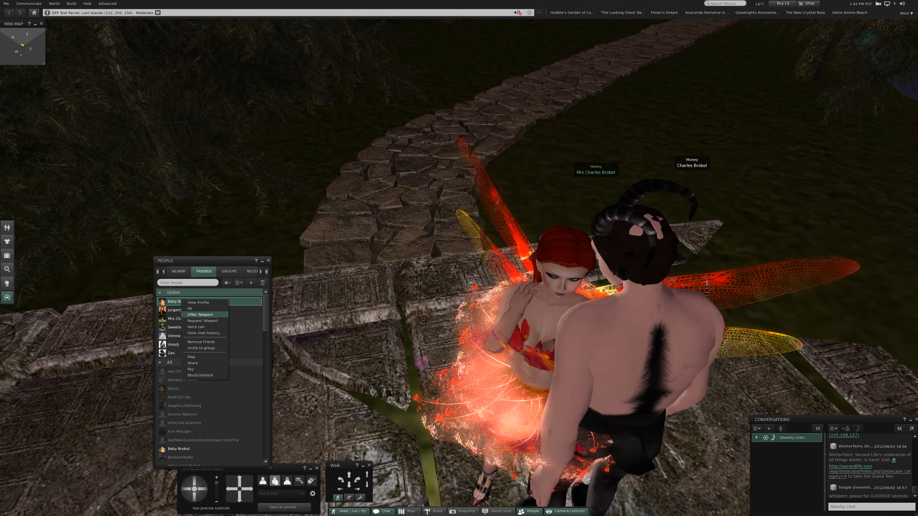
{"action": "left_click", "coordinate": [200, 315]}
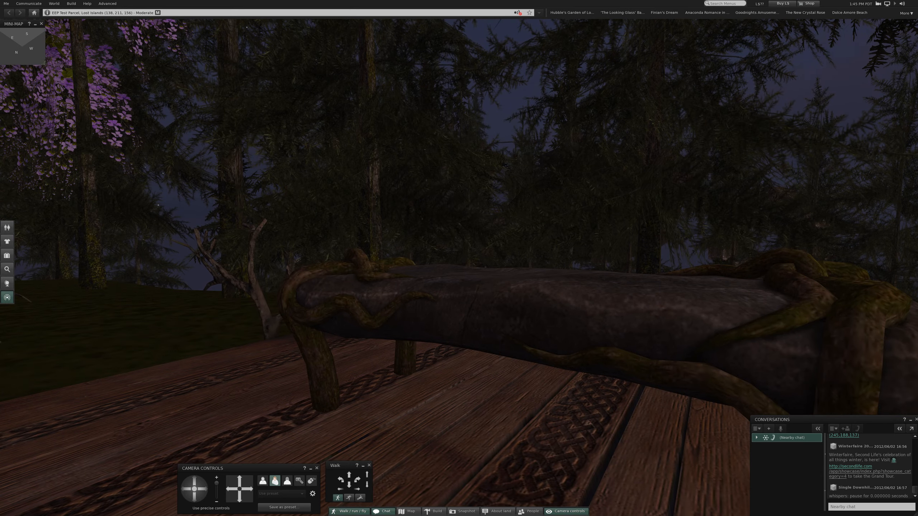
{"action": "mouse_move", "coordinate": [465, 285]}
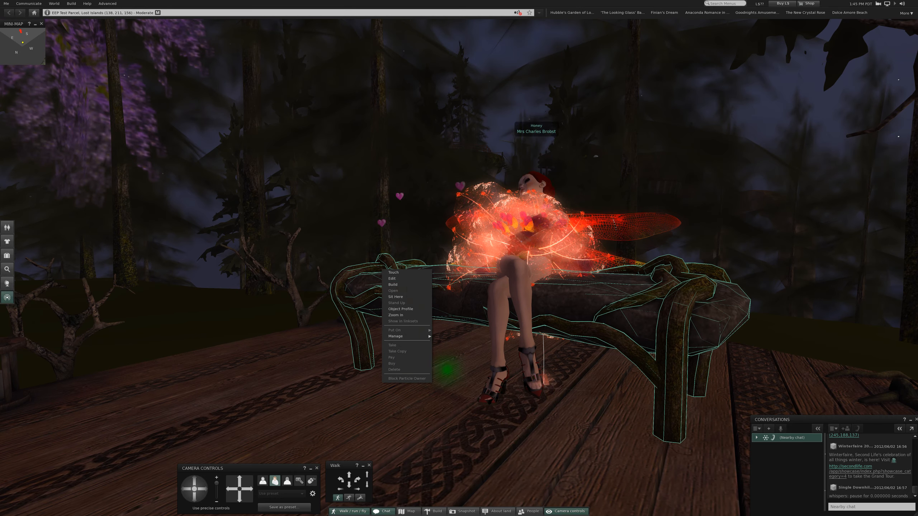
- Sit the avatar on the forest bench beside the other avatar
{"action": "left_click", "coordinate": [395, 296]}
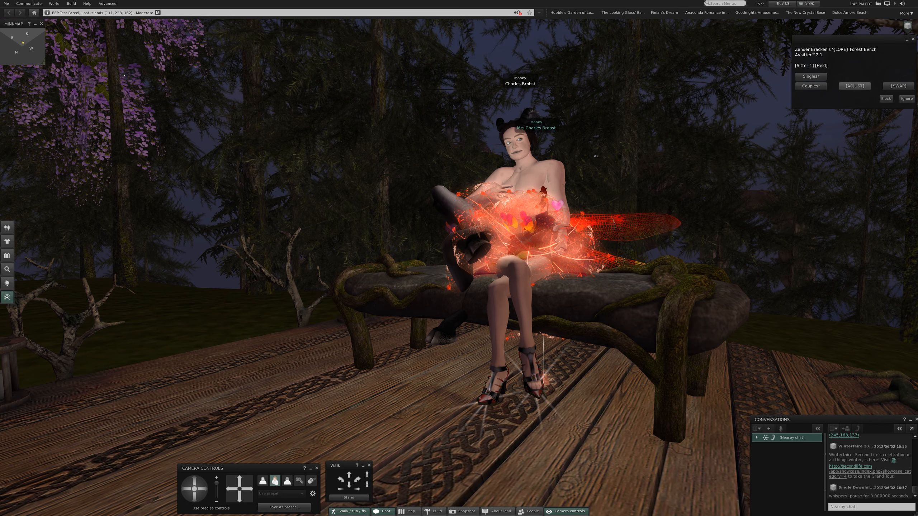
- Open the AVsitter [ADJUST] personal seat-adjustment options for the bench
{"action": "left_click", "coordinate": [853, 86]}
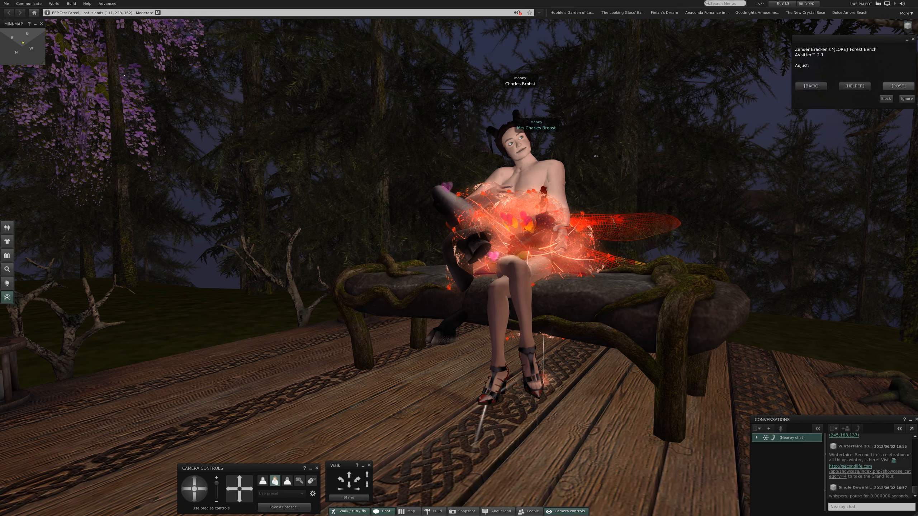
{"action": "left_click", "coordinate": [897, 86]}
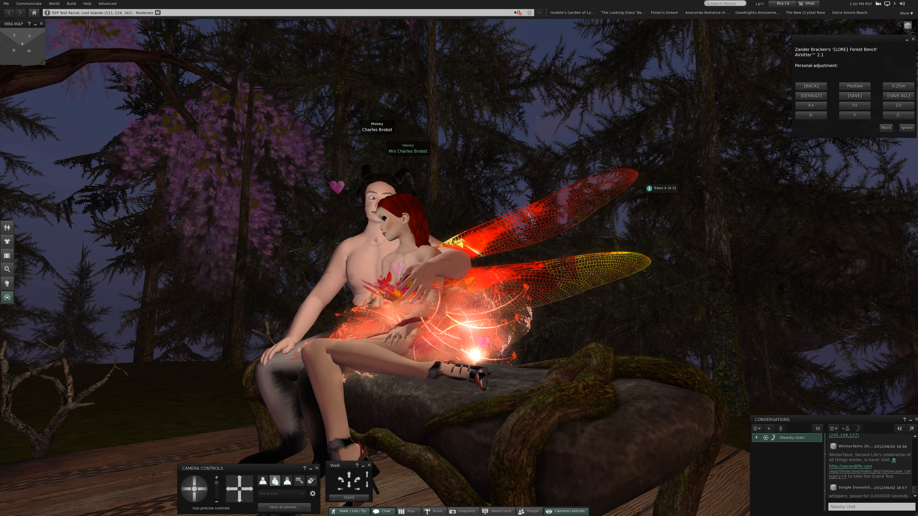
- Close the AVsitter seat menu with Ignore, leaving the couple cuddled
{"action": "left_click", "coordinate": [911, 39]}
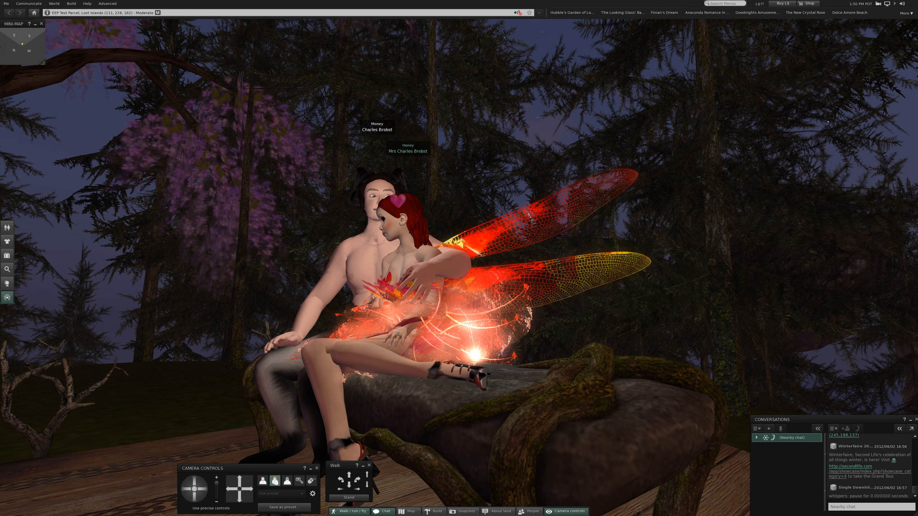